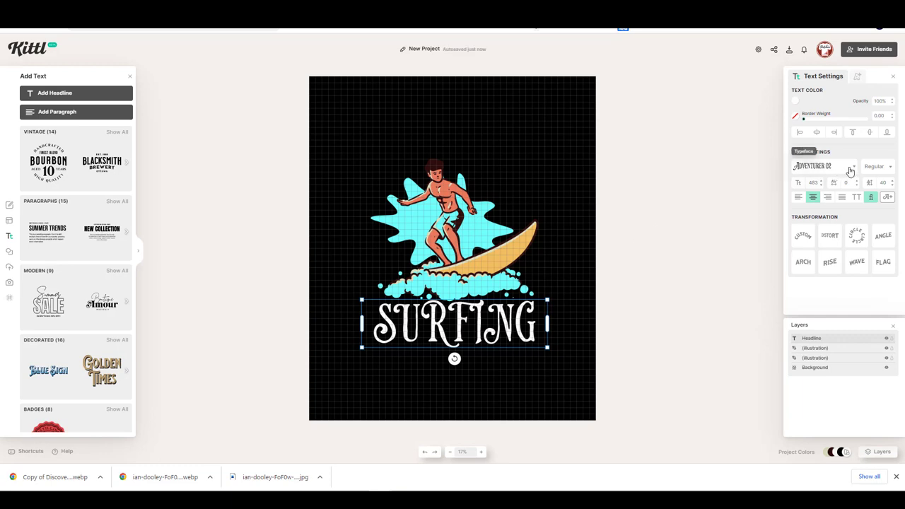
# Change the SURFING headline's typeface from the decorative script to Alata
pyautogui.click(832, 167)
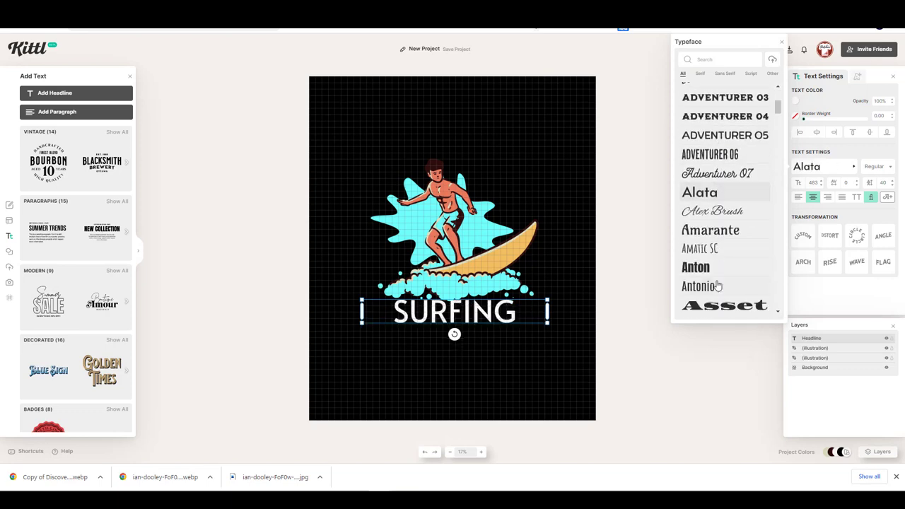